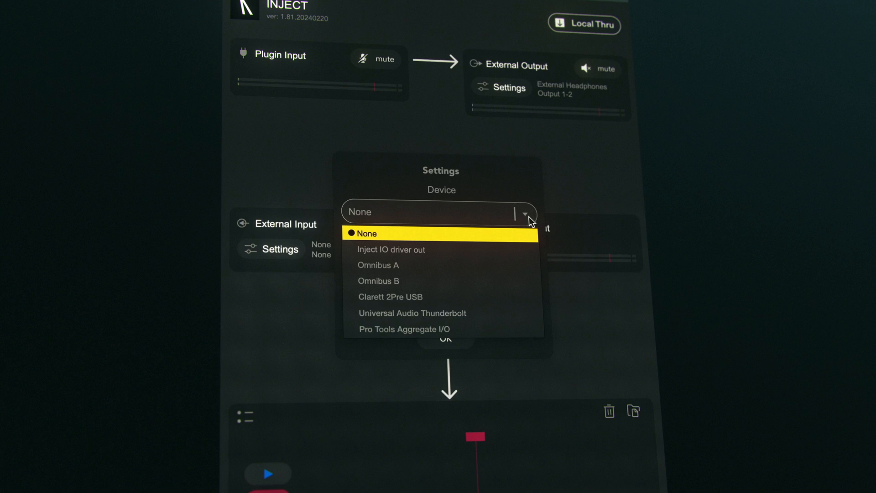
pyautogui.moveTo(513, 324)
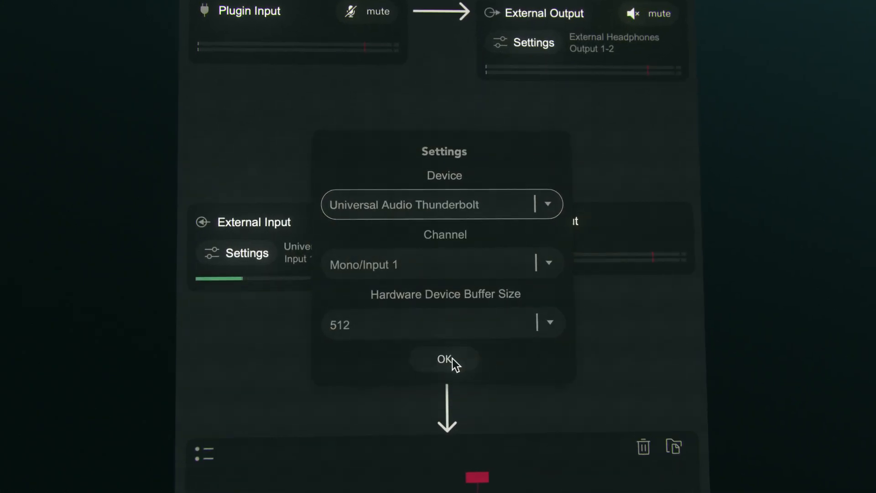
# Step: Confirm external input as Universal Audio Thunderbolt, mono input 1, buffer 512
pyautogui.click(443, 359)
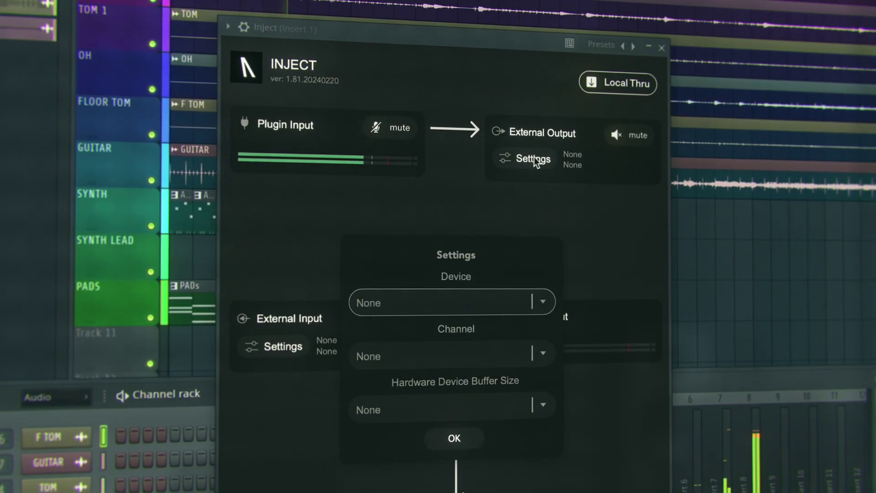
# Step: Set the external output device to External Headphones
pyautogui.click(447, 301)
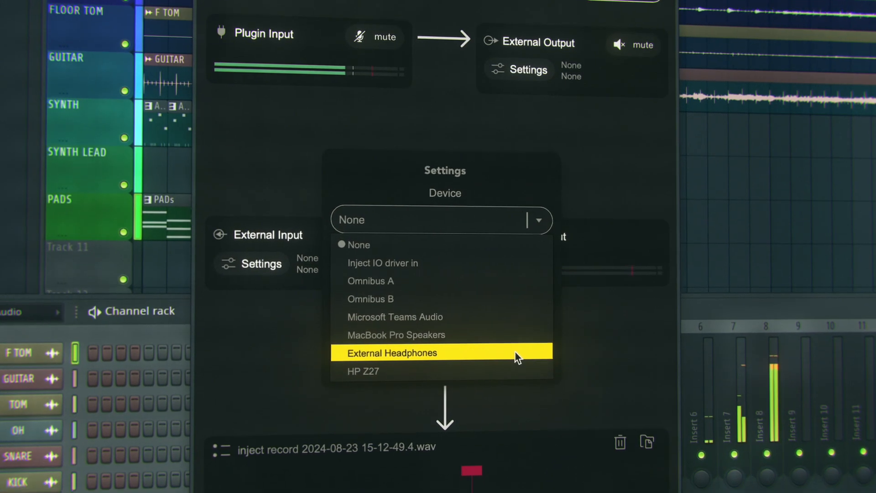
pyautogui.click(392, 353)
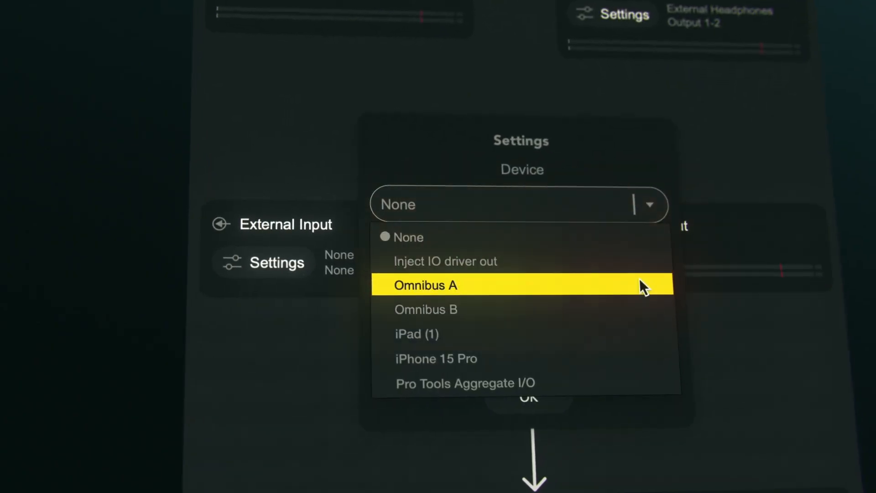
# Step: Set external input to Omnibus A with the 7.1.4 layout on inputs 1-12
pyautogui.click(436, 358)
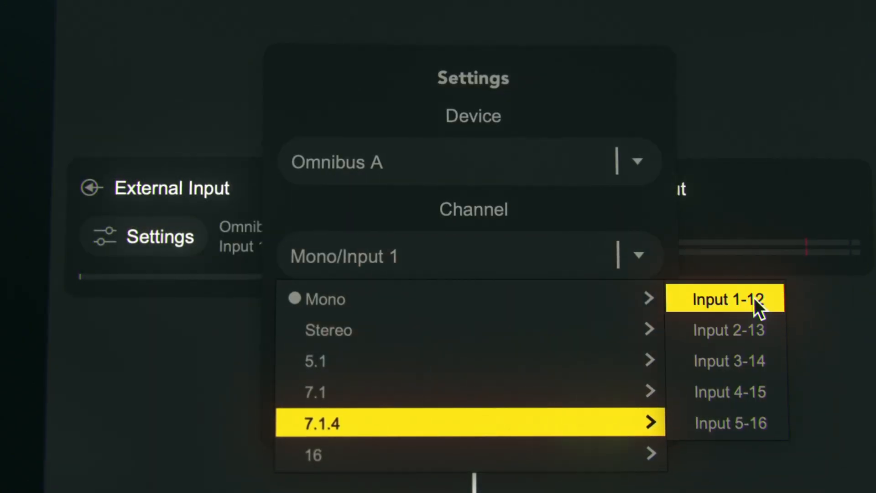
pyautogui.click(726, 298)
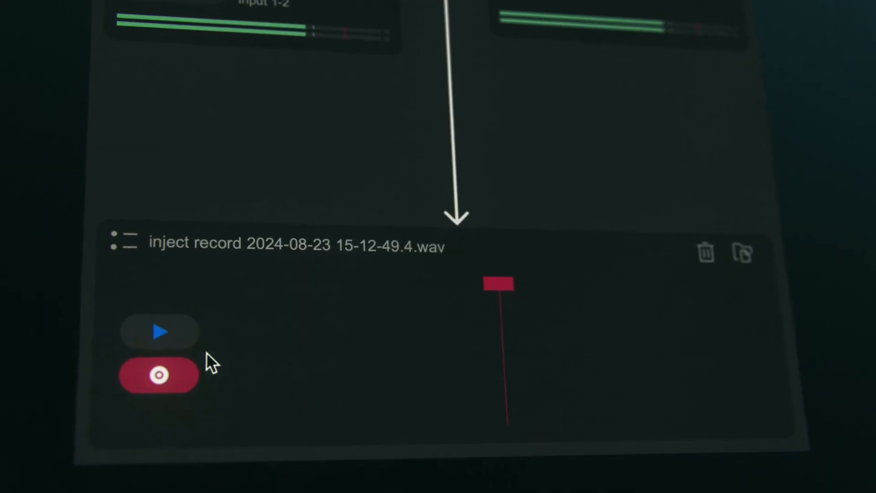
# Step: Start a recording in the built-in recorder to capture a WAV take
pyautogui.click(158, 374)
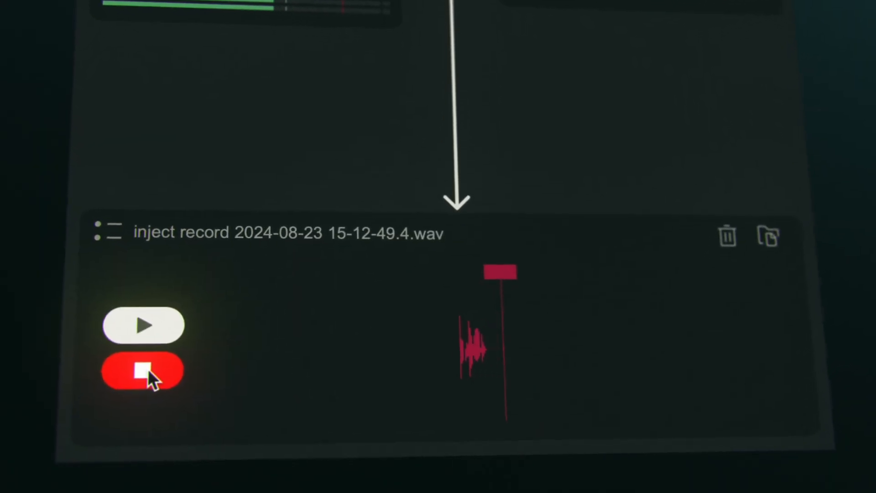